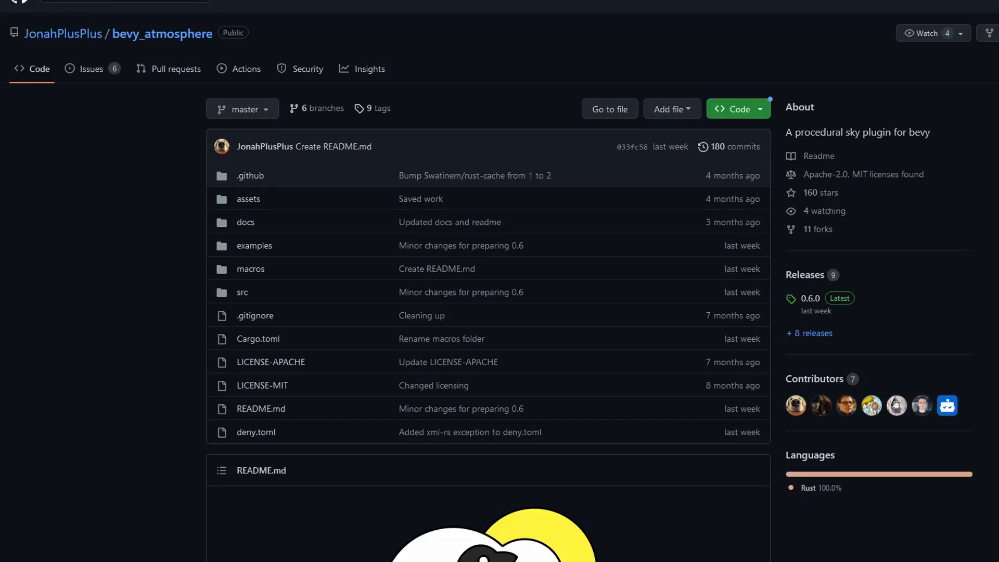
- Scroll down the bevy_atmosphere repository page to read its README
scroll("down", 3)
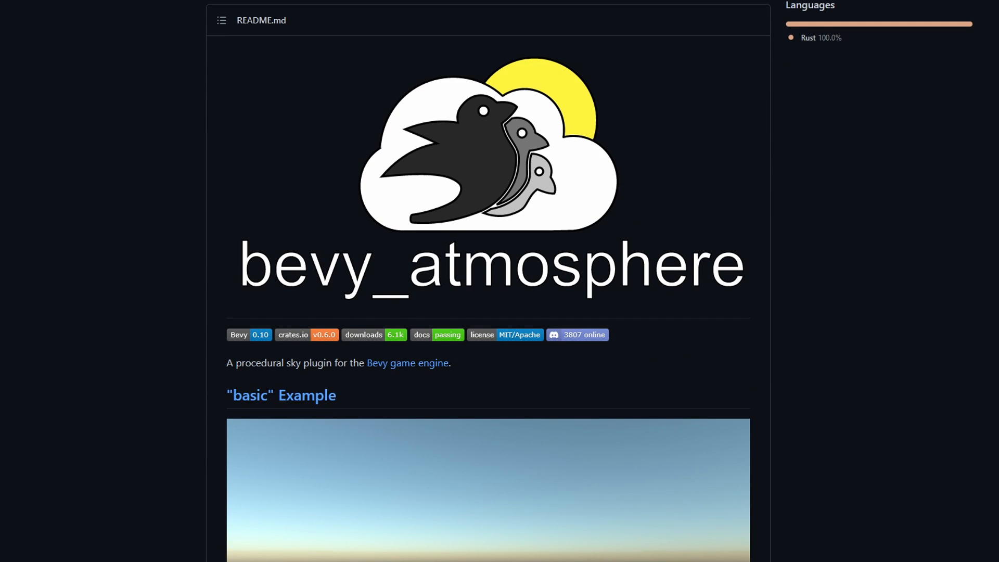
scroll("down", 3)
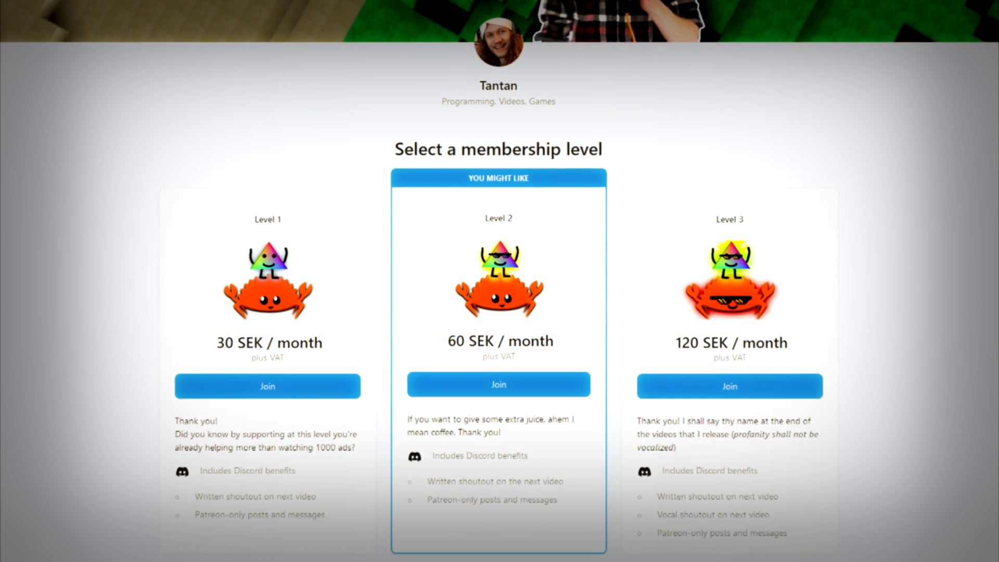
scroll("down", 3)
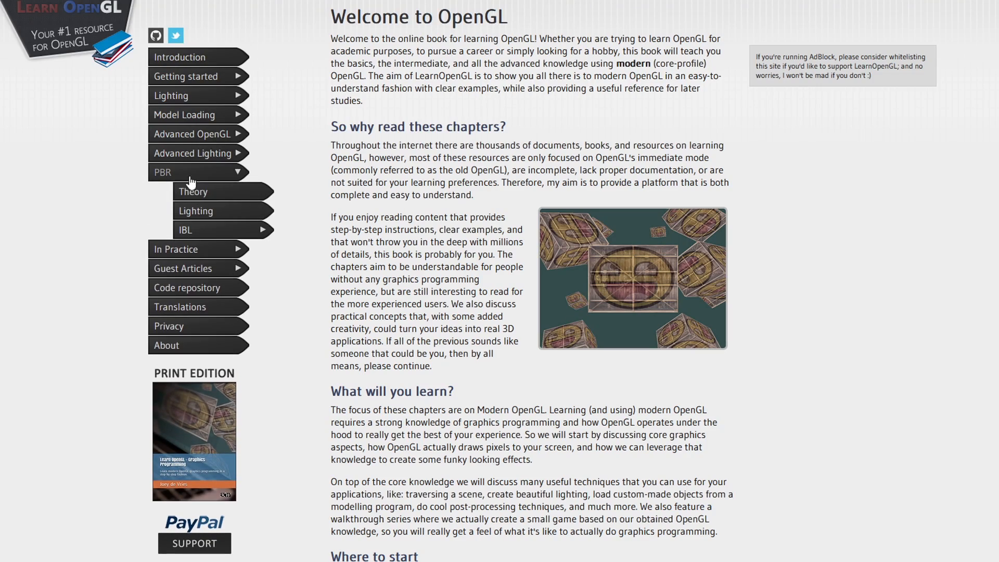
- Open PBR Theory and read through the BRDF and point-light radiance sections
left_click(192, 192)
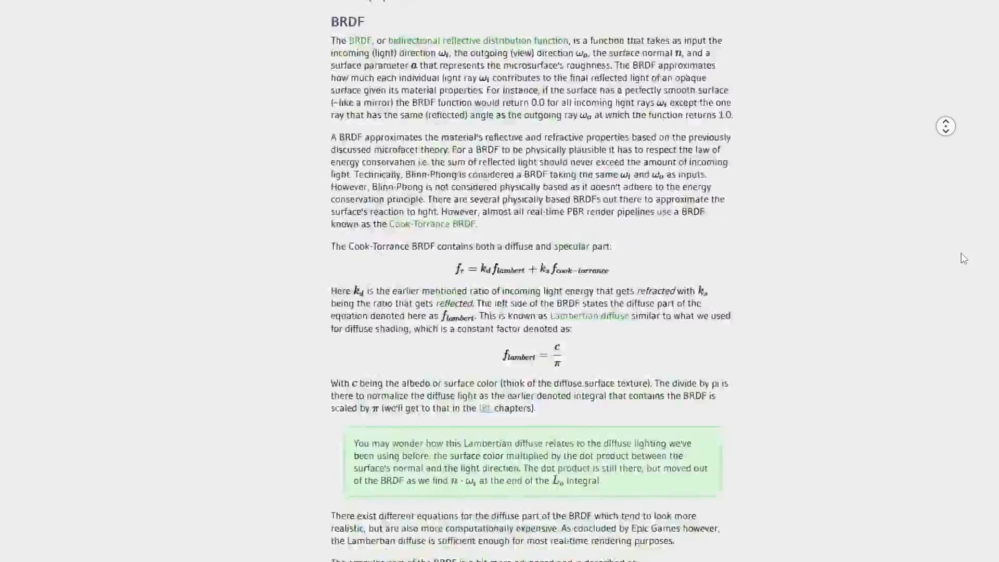
scroll("down", 3)
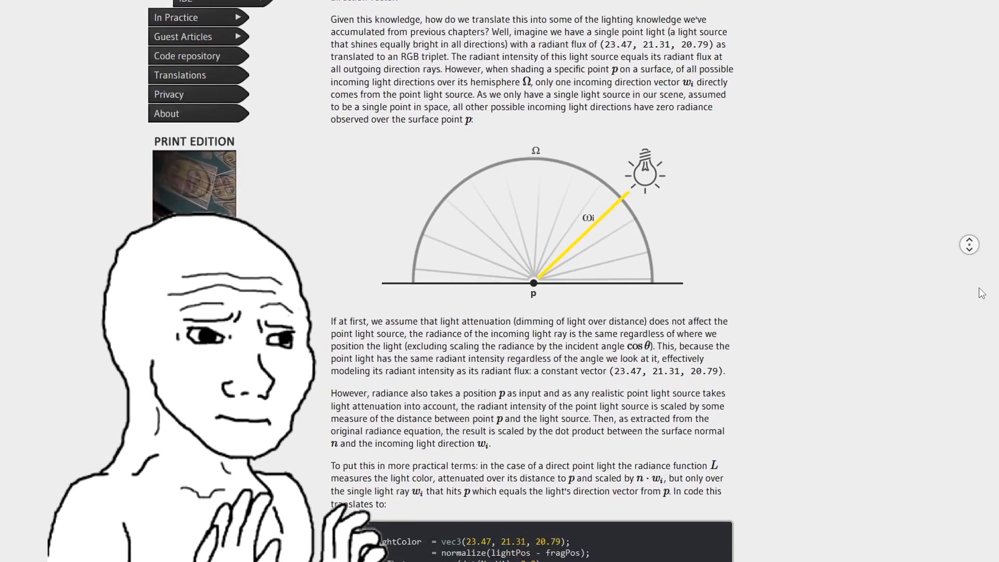
scroll("down", 3)
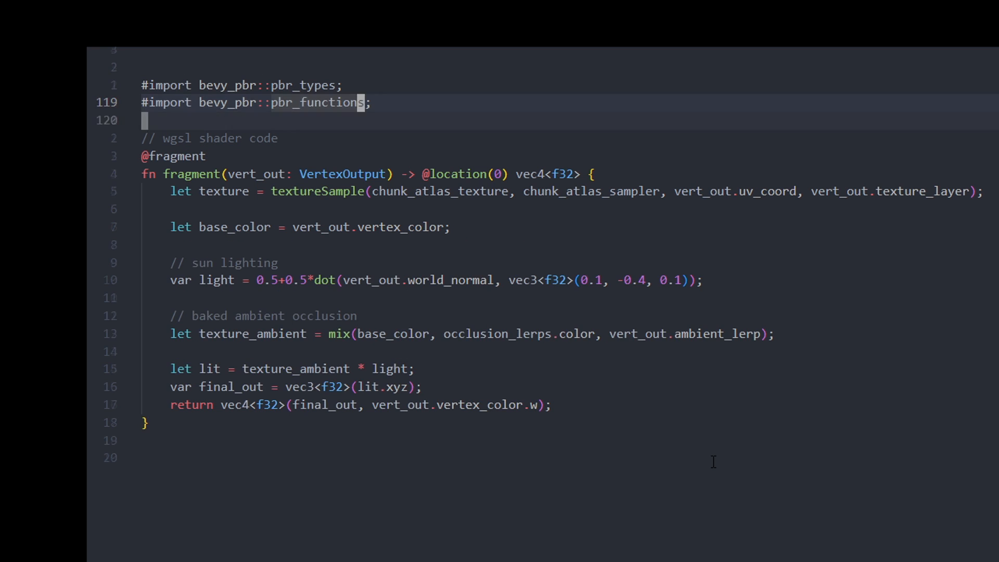
- Add the bevy_pbr::pbr_types and bevy_pbr::pbr_functions imports to the fragment shader
type("pbr")
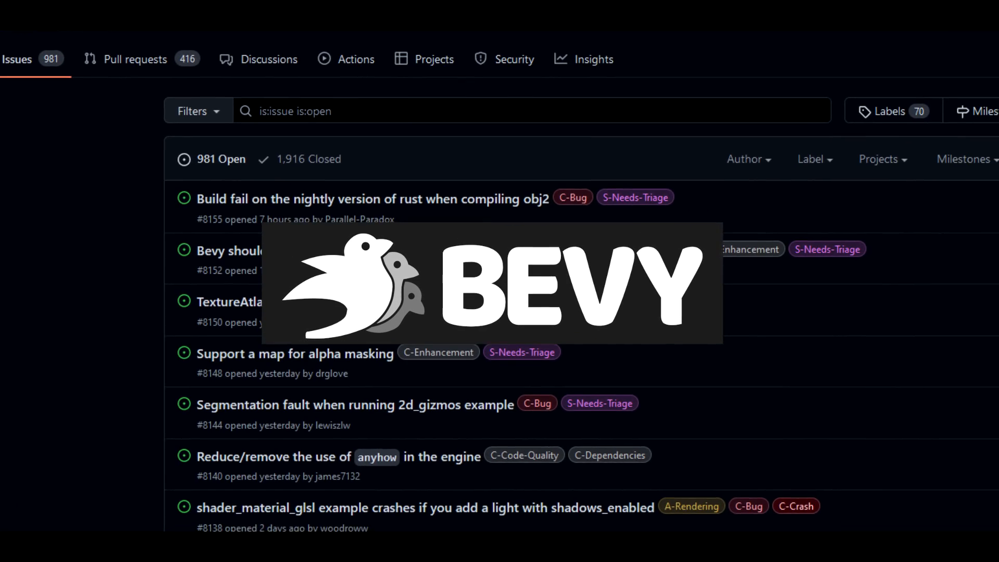
scroll("down", 3)
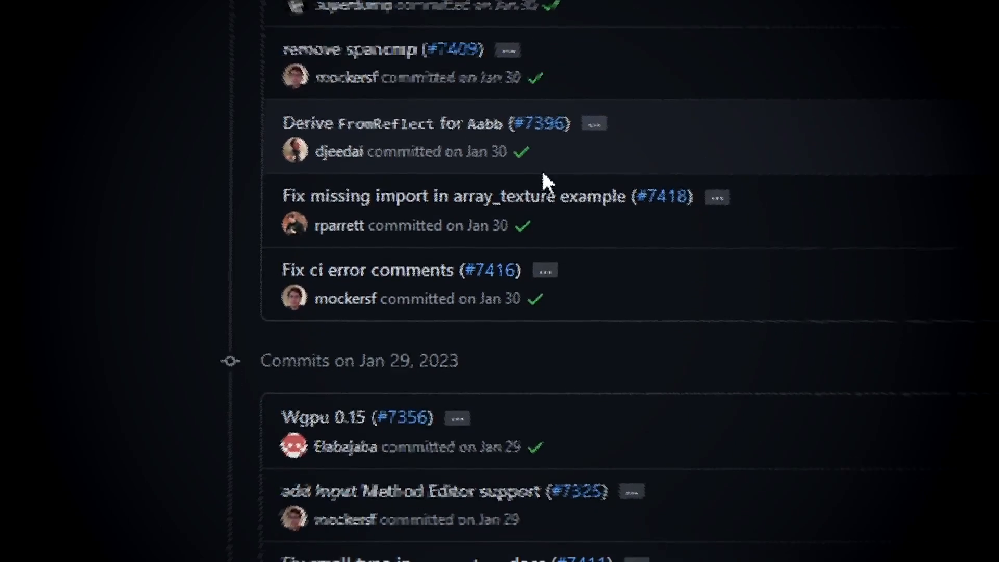
- Open the 'Add Distance and Atmospheric Fog support (#6412)' commit from the Jan 29 list
scroll("down", 3)
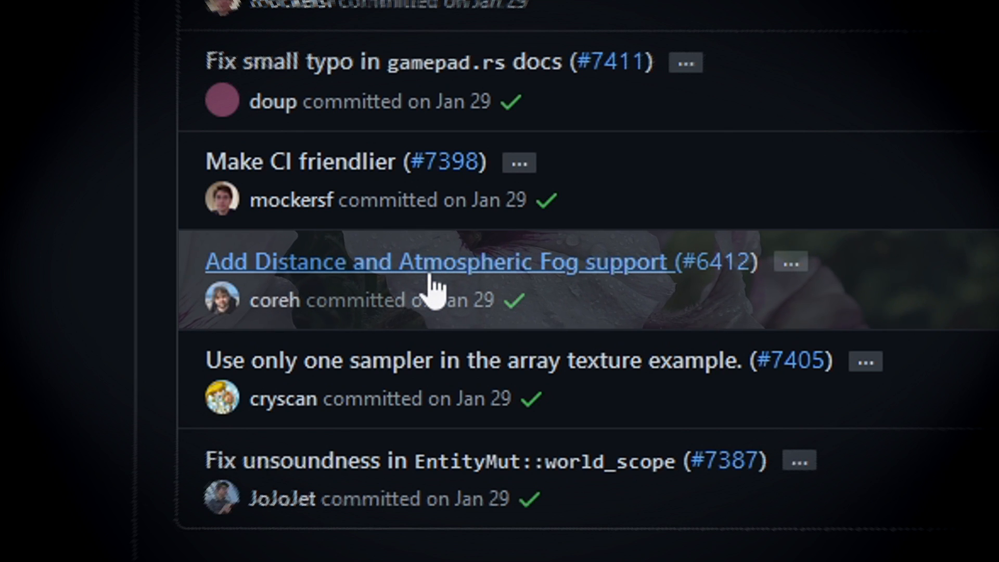
left_click(427, 261)
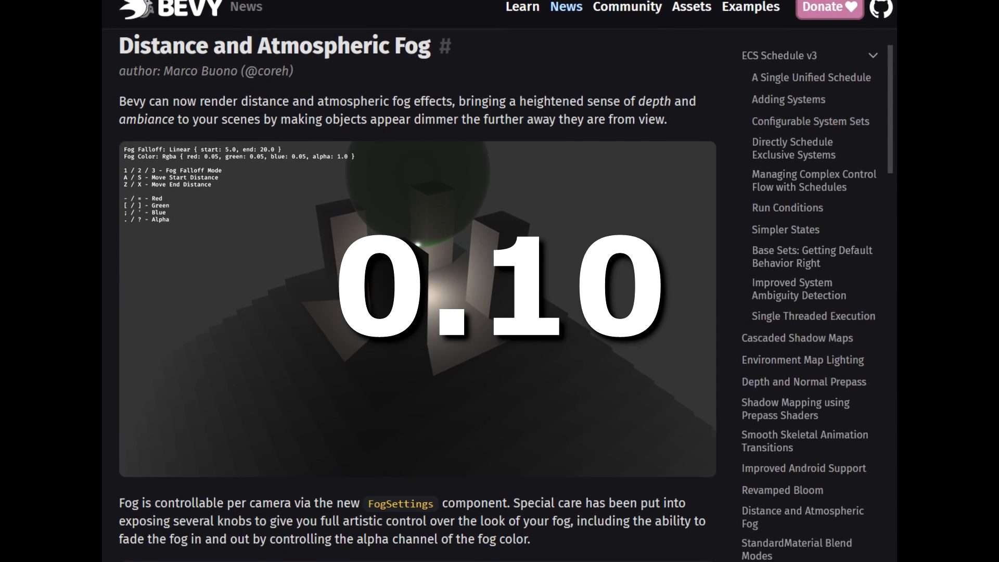
scroll("down", 3)
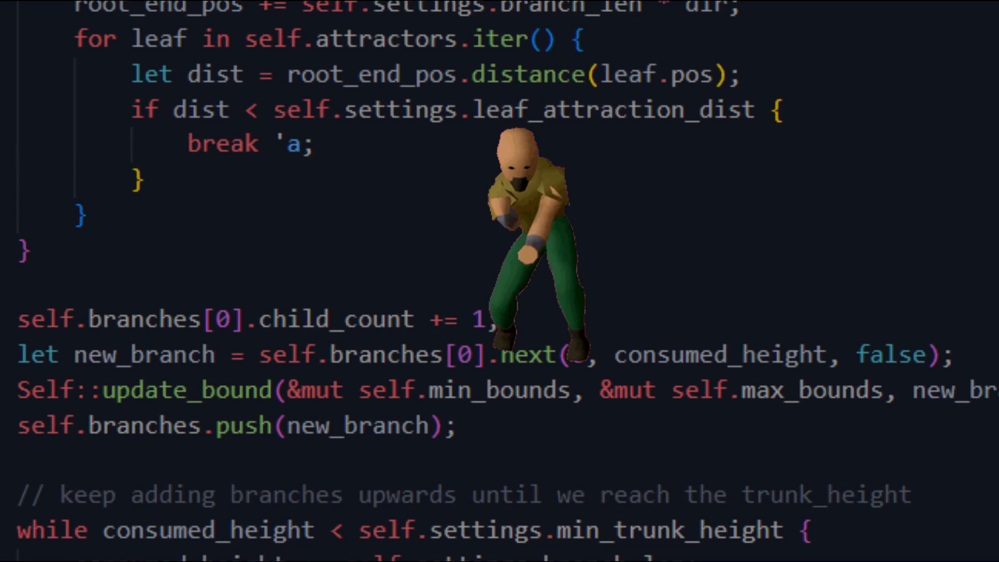
scroll("down", 3)
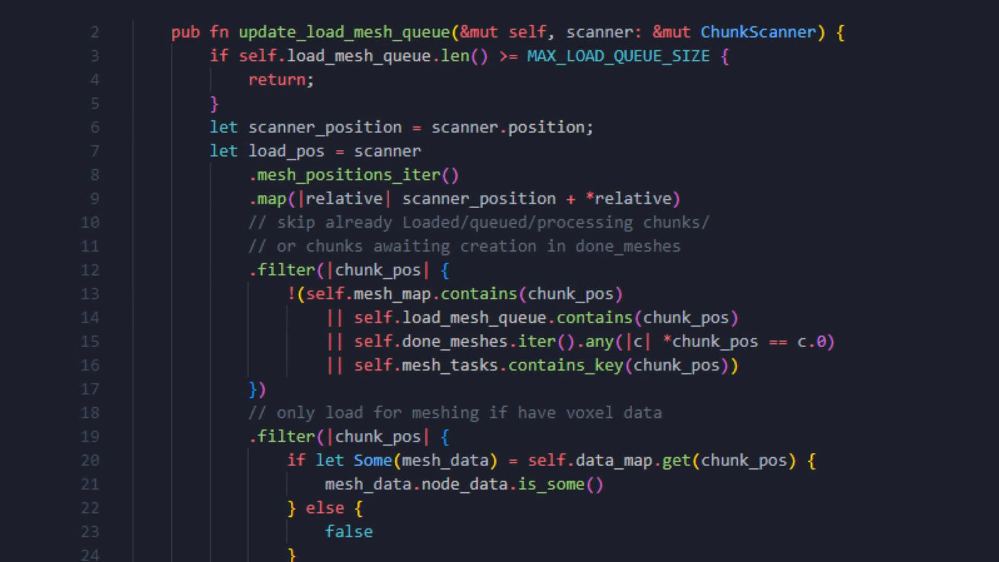
scroll("down", 3)
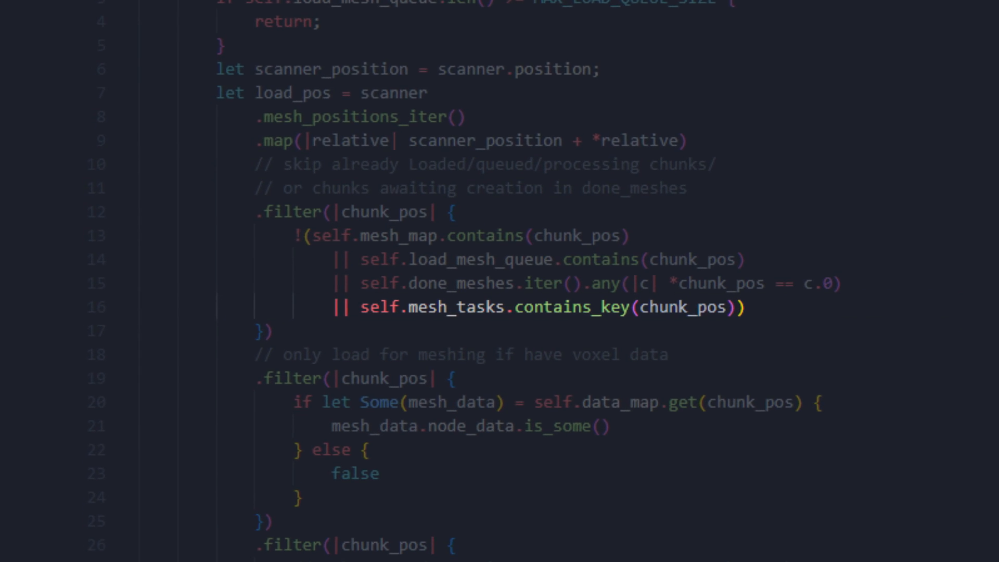
scroll("down", 3)
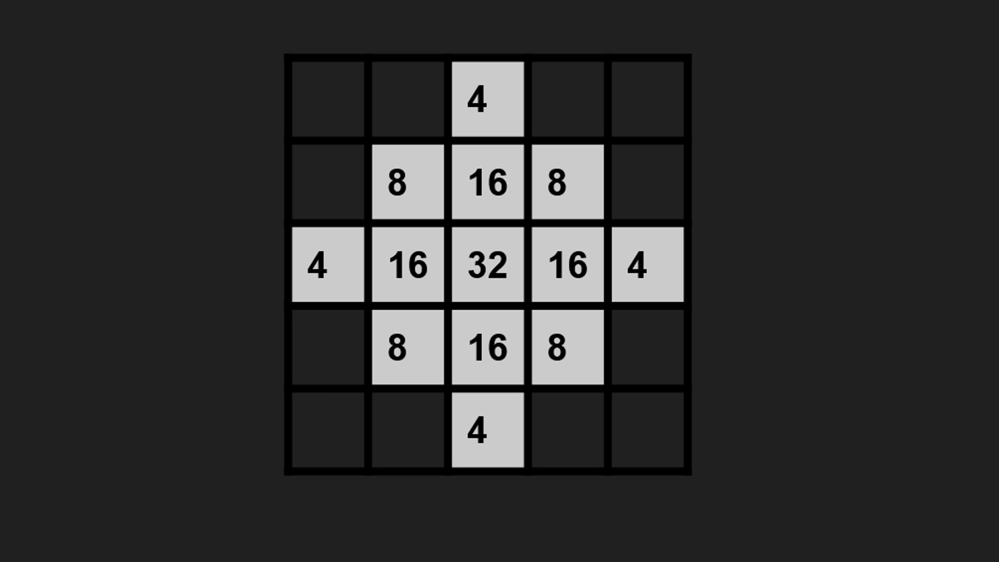
- Play the 5x5 LOD grid animation showing values 32, 16, 8 and 4
left_click(563, 186)
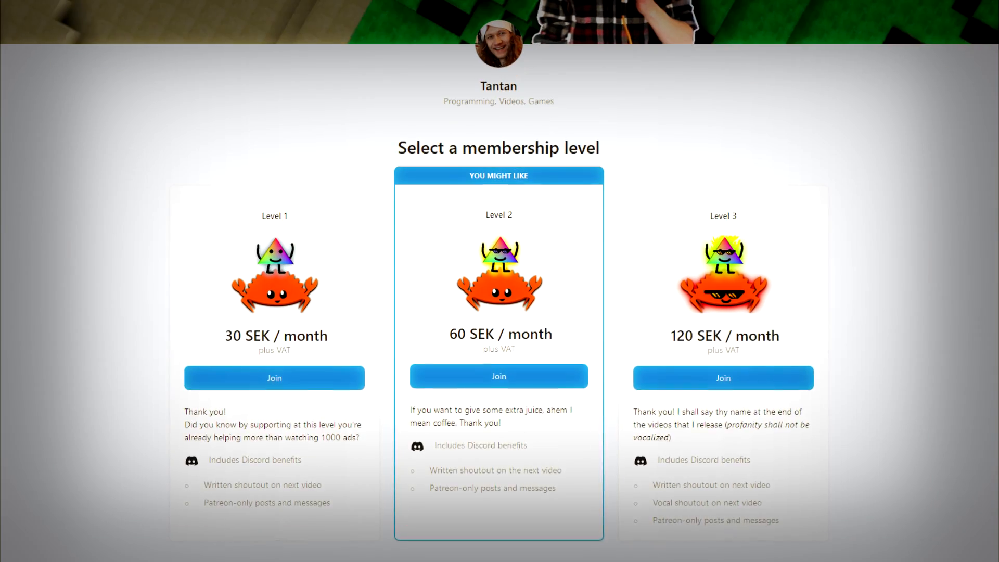
scroll("down", 3)
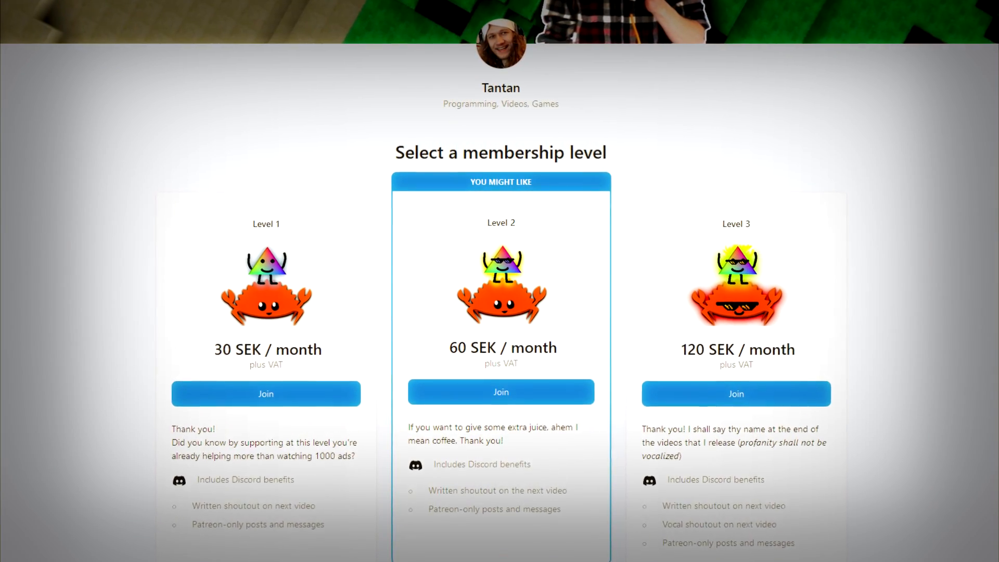